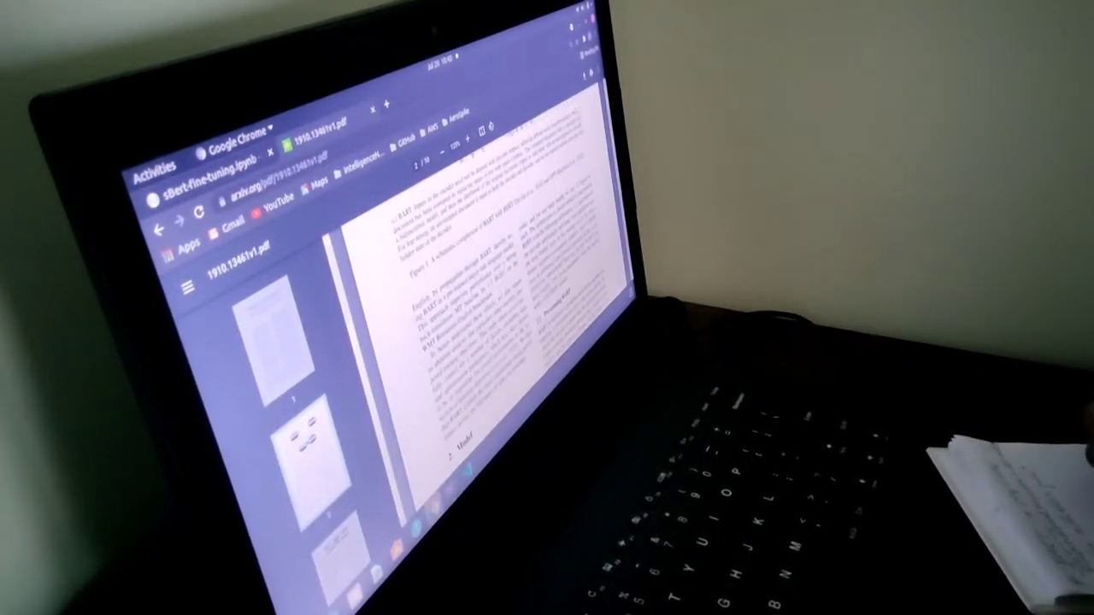
{"action": "scroll", "scroll_direction": "down", "scroll_amount": 3}
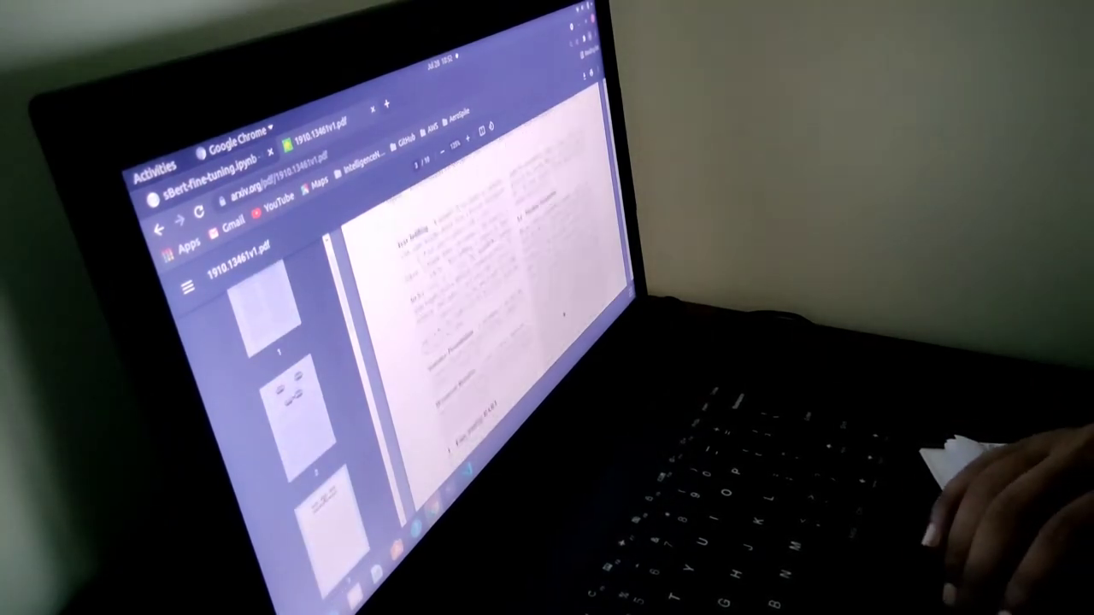
{"action": "scroll", "scroll_direction": "down", "scroll_amount": 3}
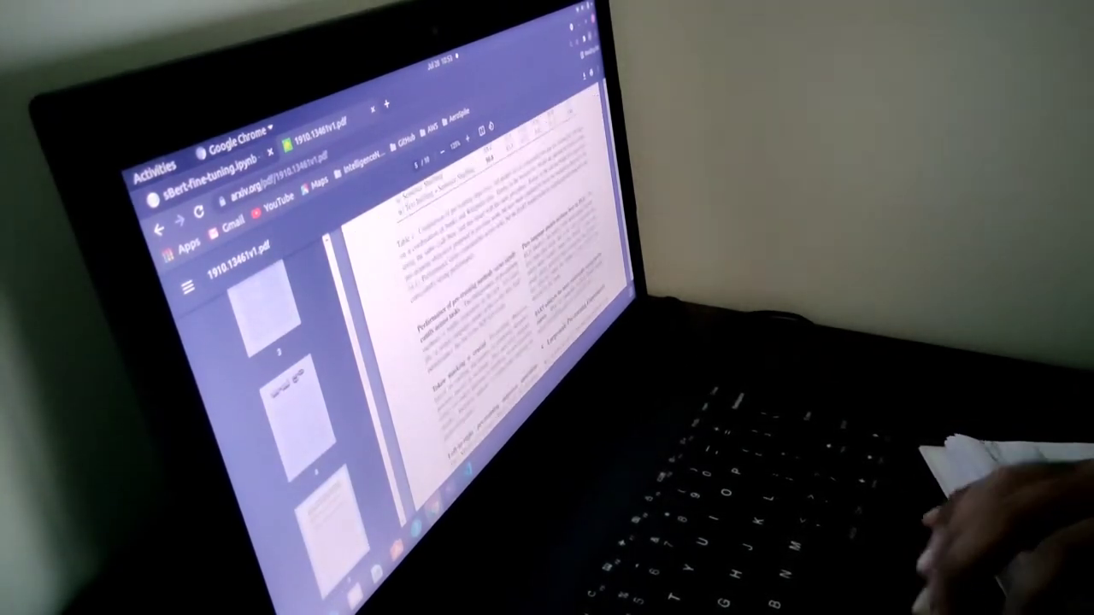